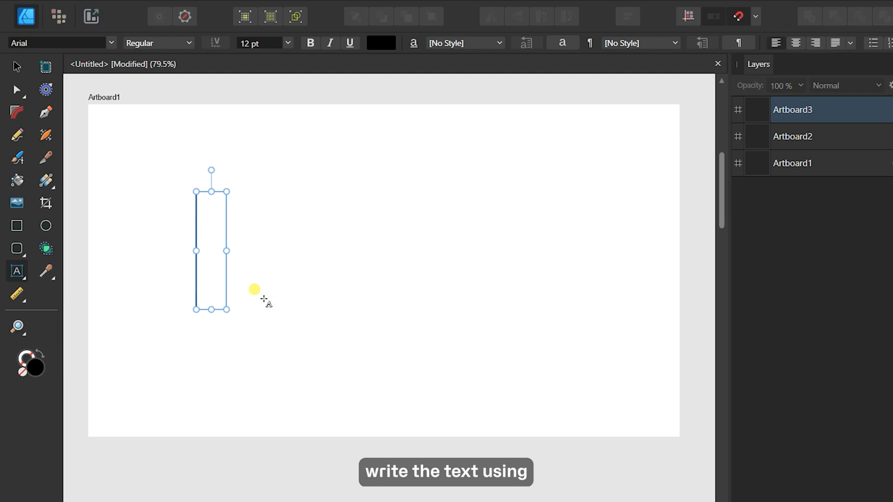
Type AFFINITY in Dubai Bold and centre it horizontally on Artboard1.
text(AFFINIT)
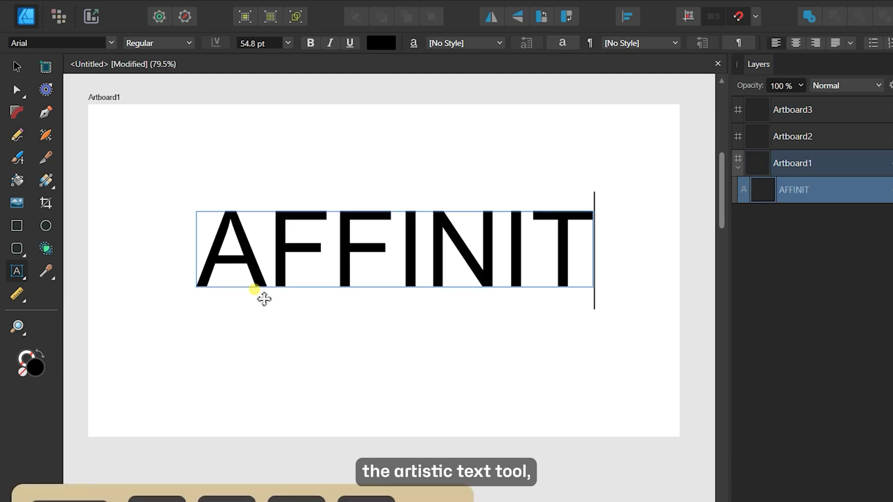
click(60, 42)
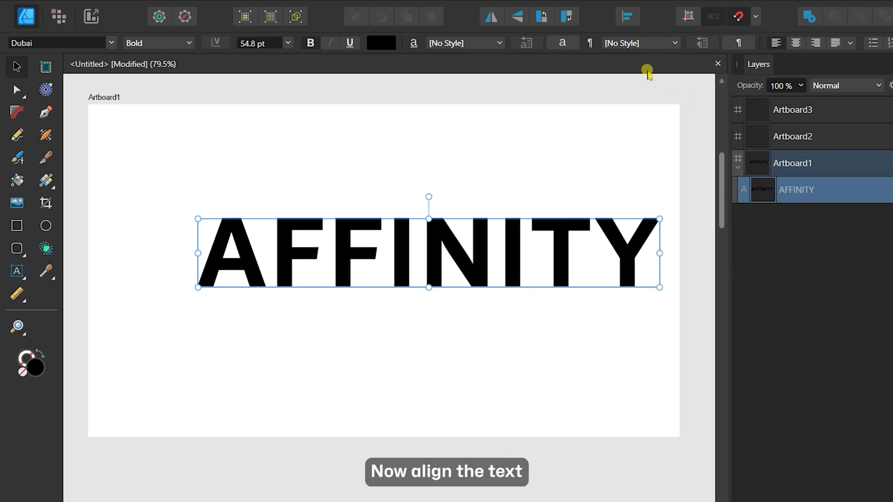
click(625, 15)
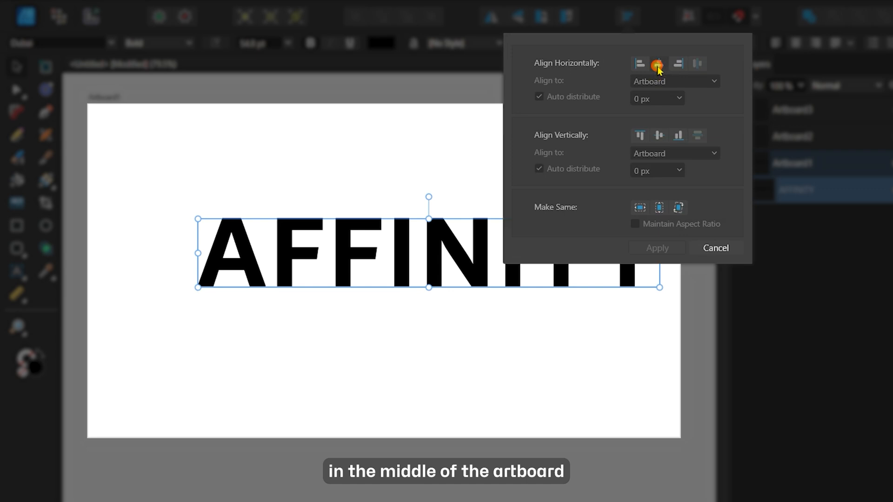
click(656, 247)
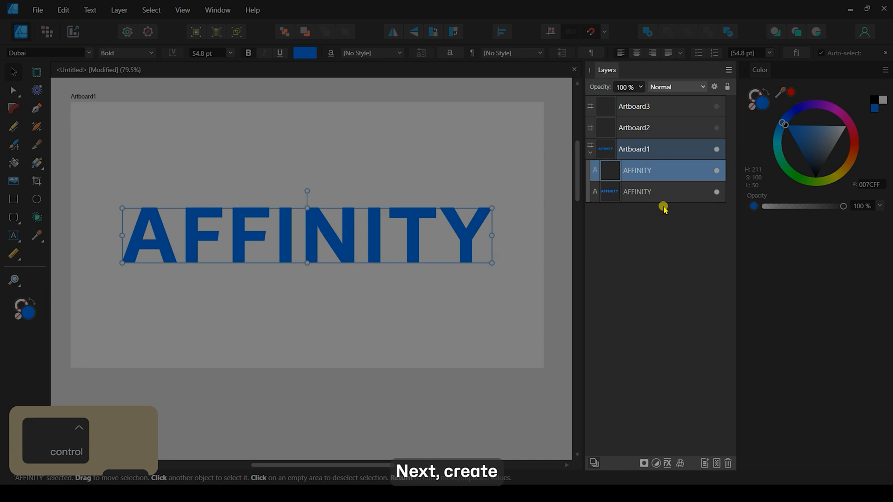
Duplicate the text, name the upper copy Top, and select the lower copy for moving.
key(ctrl+j)
text(Top)
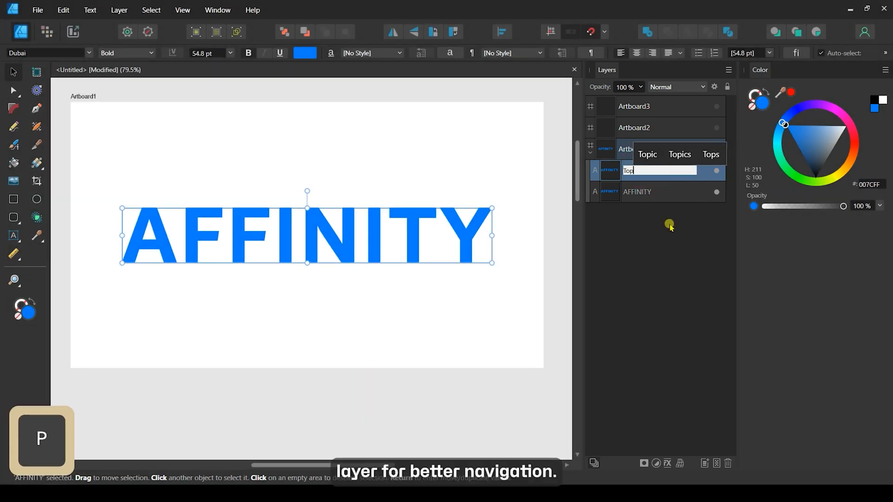
key(enter)
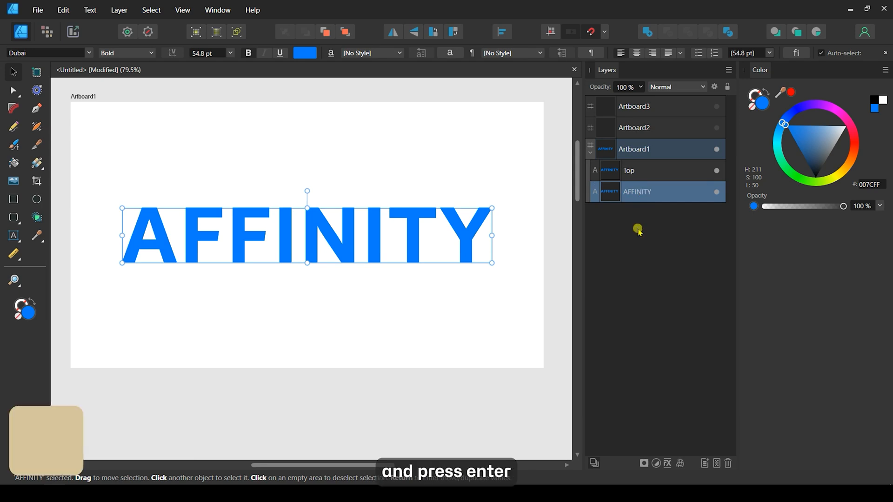
key(enter)
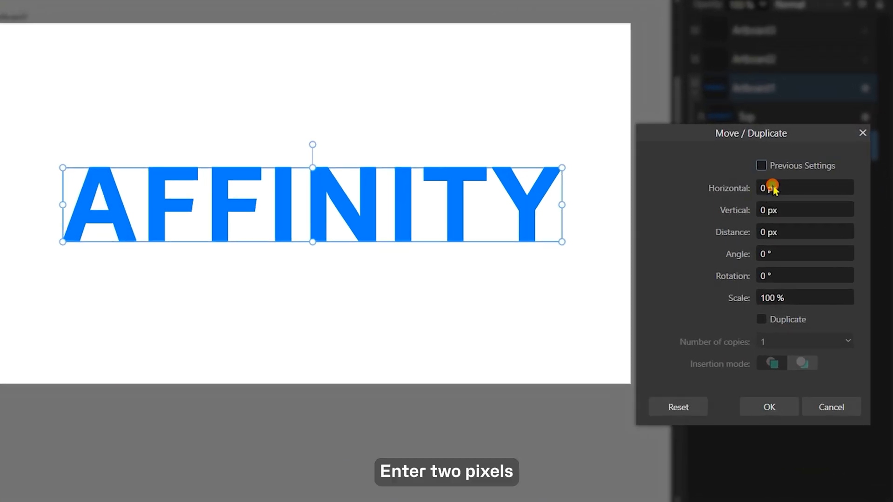
In Move/Duplicate set Horizontal 2, Vertical 2, Duplicate on, 10 copies, and apply.
text(2)
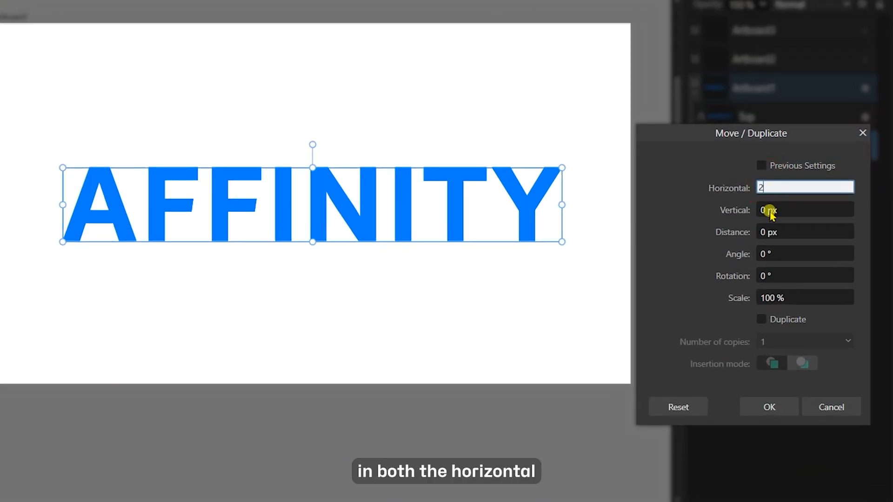
text(2)
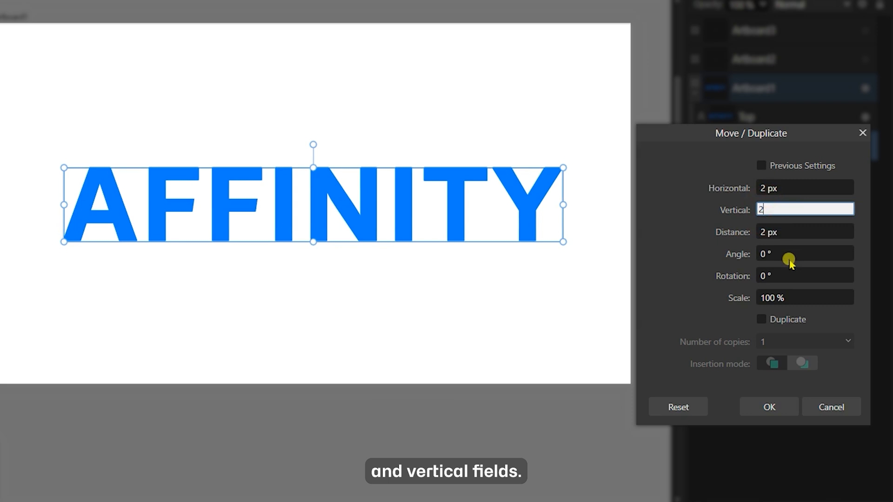
click(758, 319)
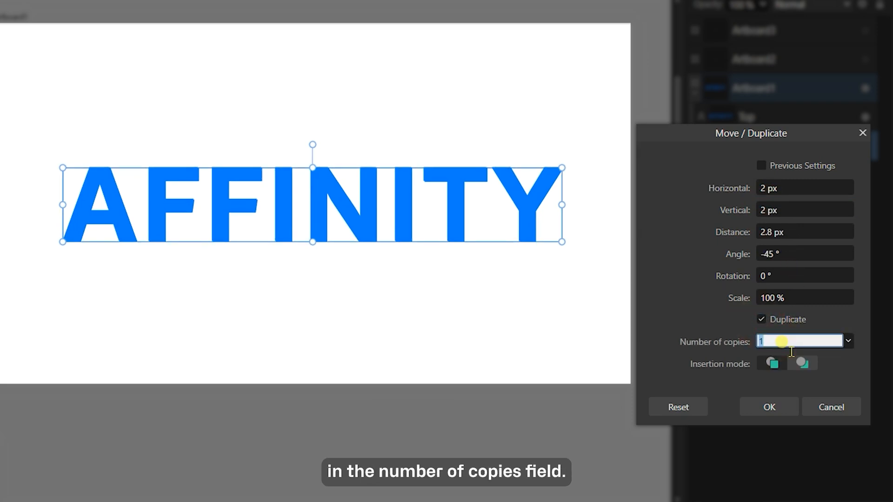
text(10)
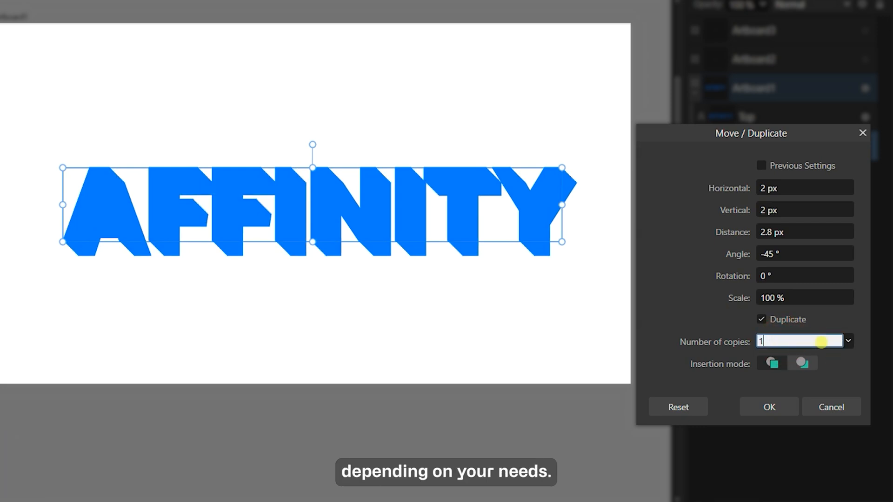
click(768, 407)
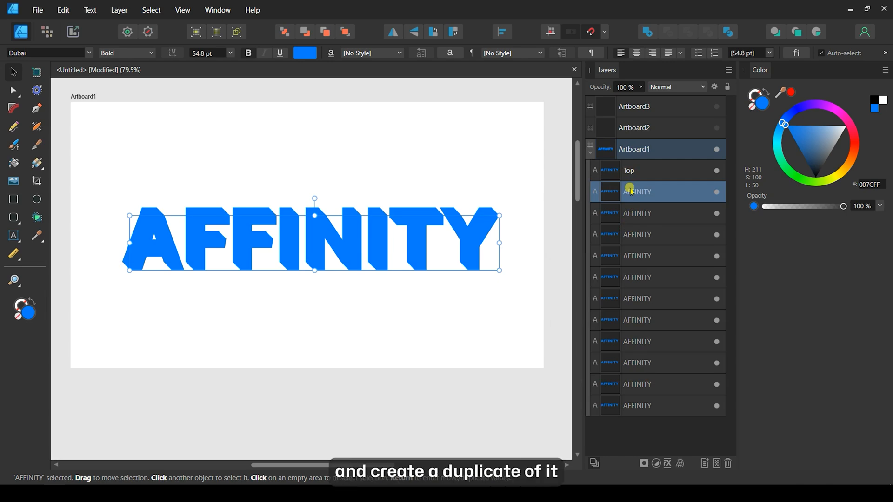
Duplicate a stepped copy as Shadow, then Add the remaining copies into one Curves shape.
key(ctrl+j)
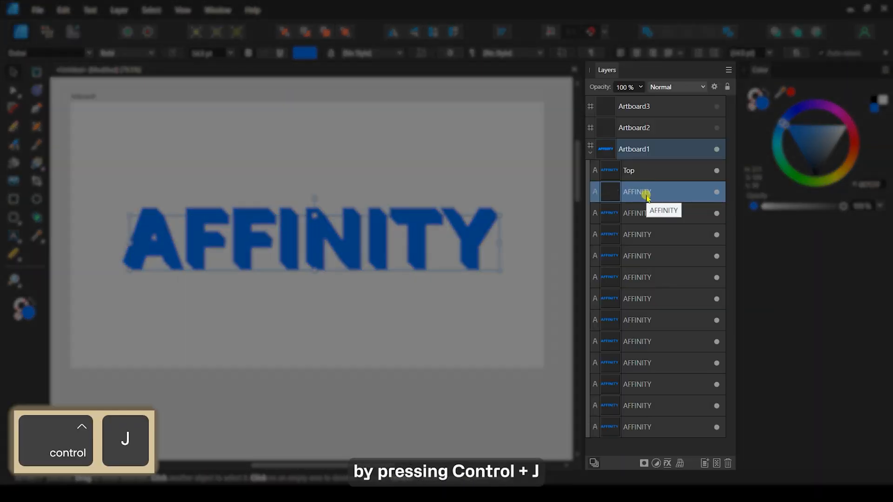
key(ctrl+j)
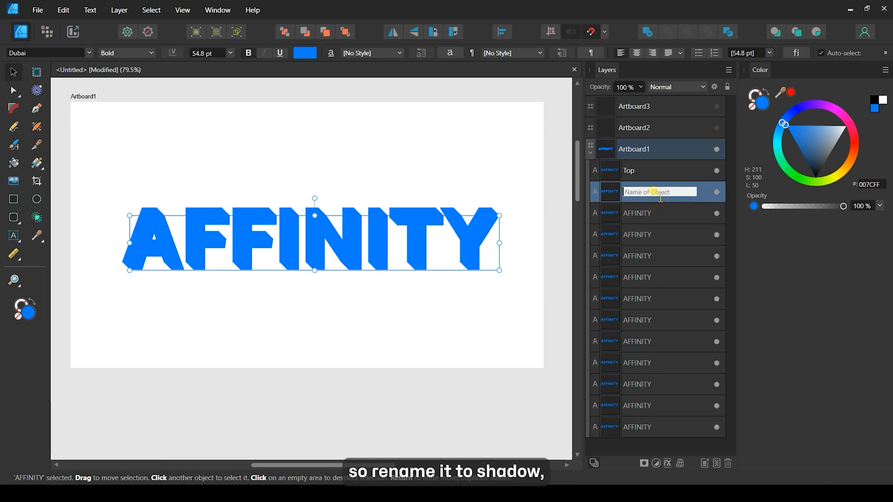
key(enter)
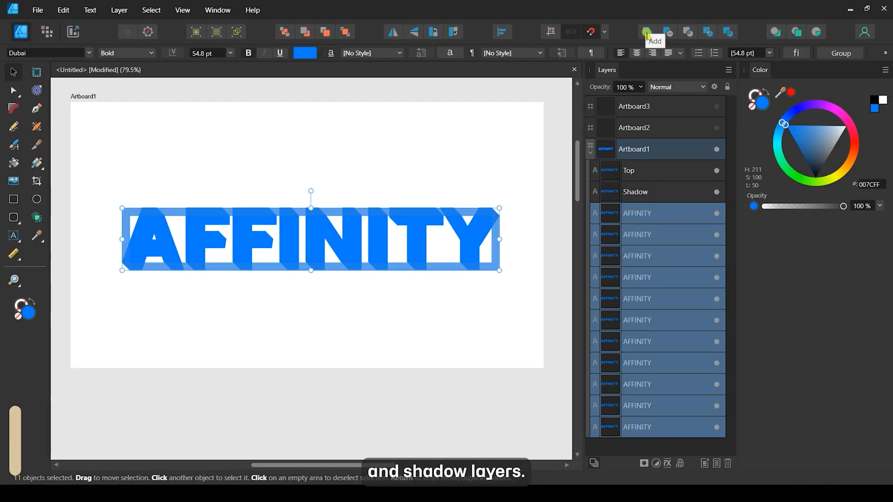
click(645, 31)
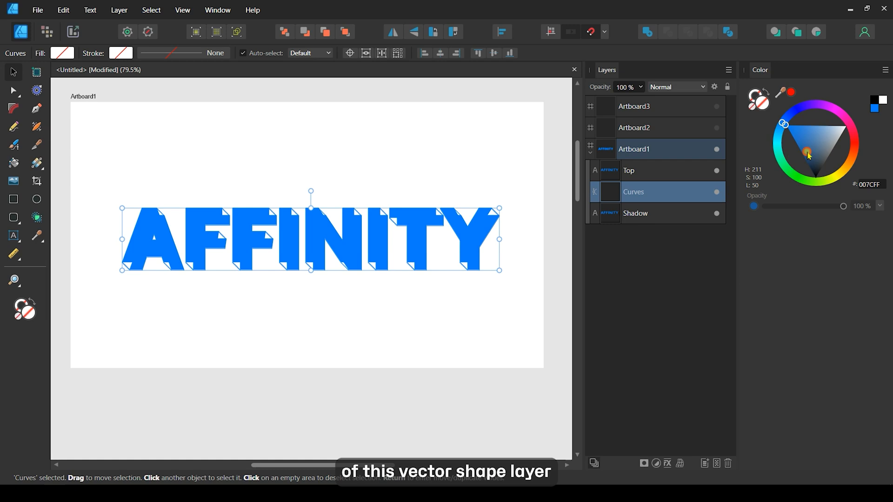
Drag in the Color panel to give the Curves extrusion a darker blue.
drag(807, 152, 798, 148)
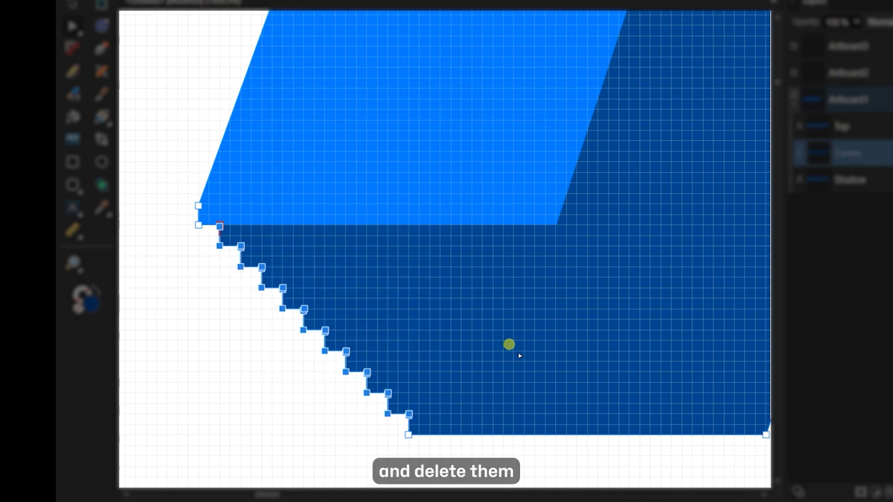
Delete the selected stair-step nodes so the extrusion edges run smoothly diagonal.
key(backspace)
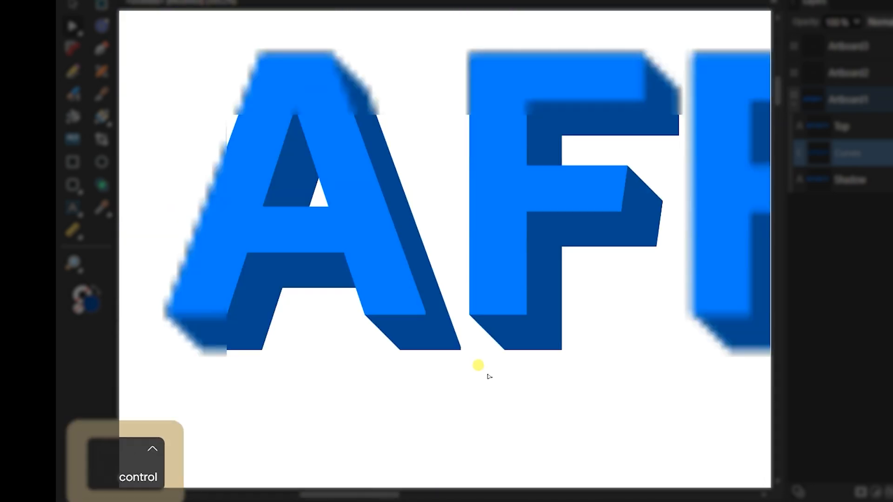
key(z)
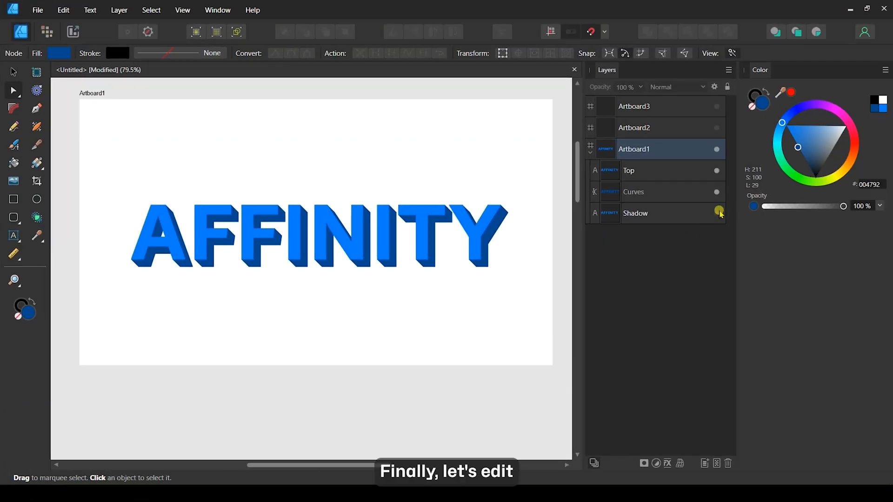
Select the Shadow layer and give it a Gaussian Blur of radius 3 px.
click(635, 213)
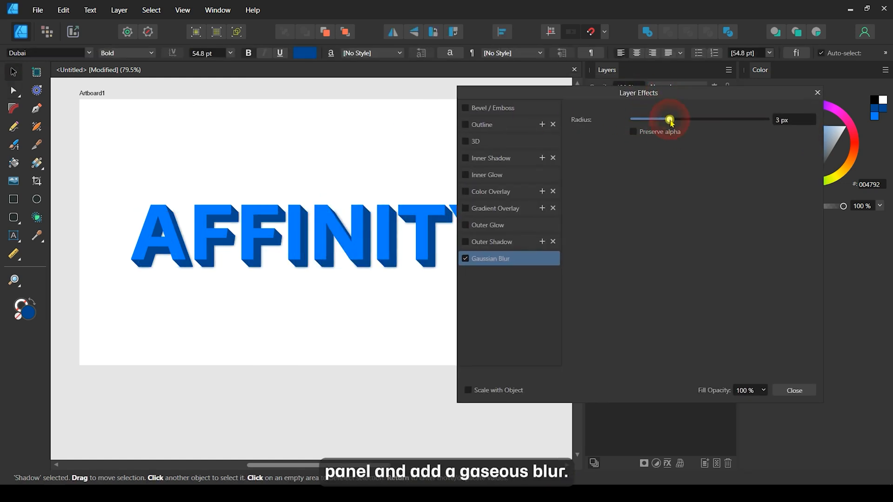
click(793, 390)
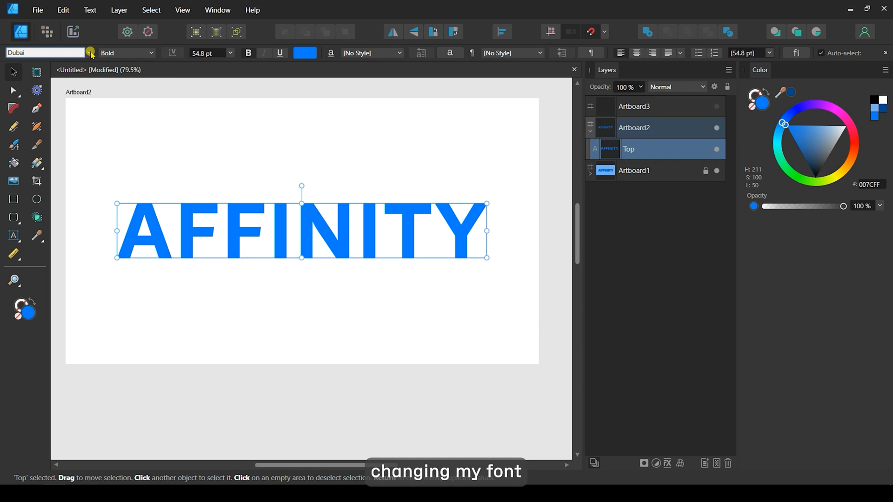
Switch Artboard2's text to a rounded geometric font, duplicate it, and select the lower copy.
click(271, 286)
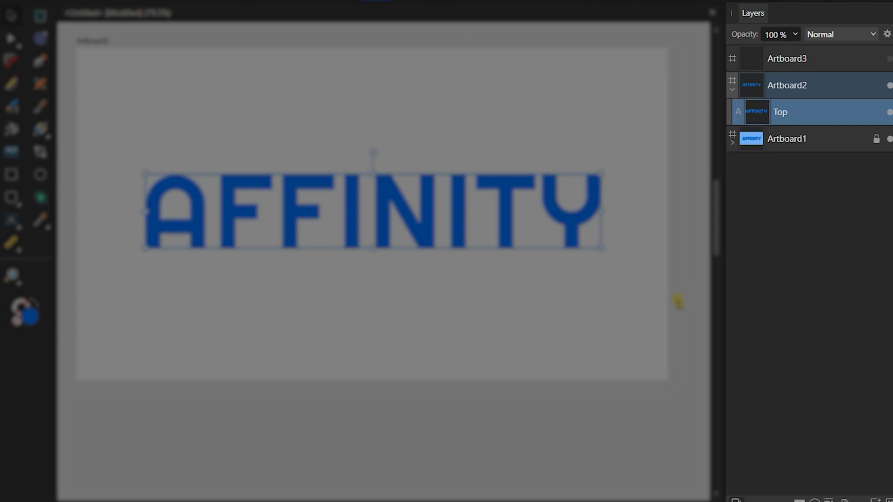
key(ctrl+j)
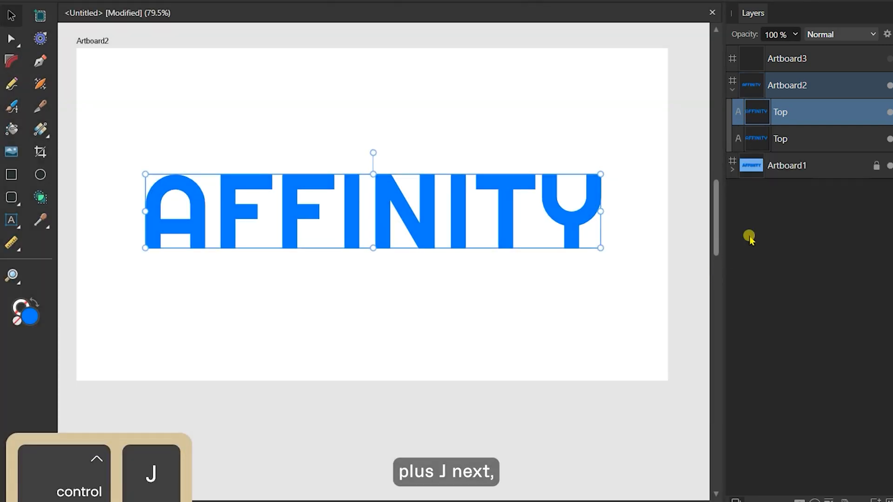
click(780, 139)
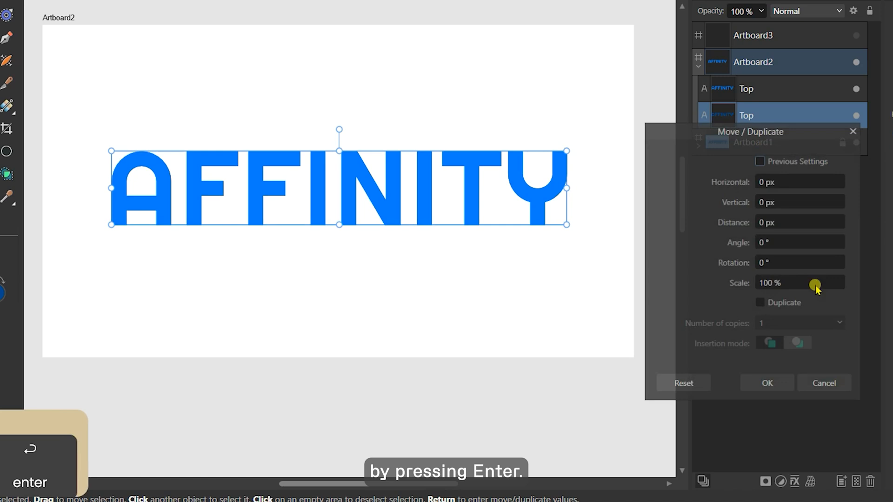
Move the lower copy 10 px right and 20 px down without duplicating.
key(enter)
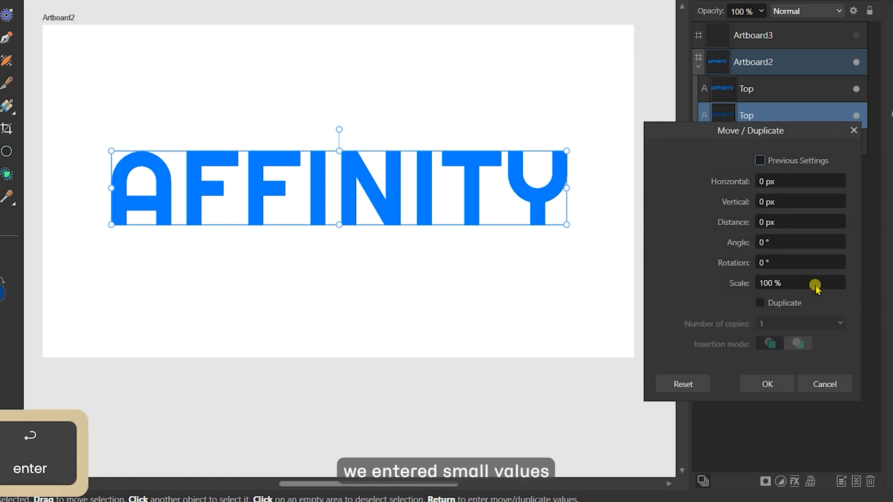
click(800, 181)
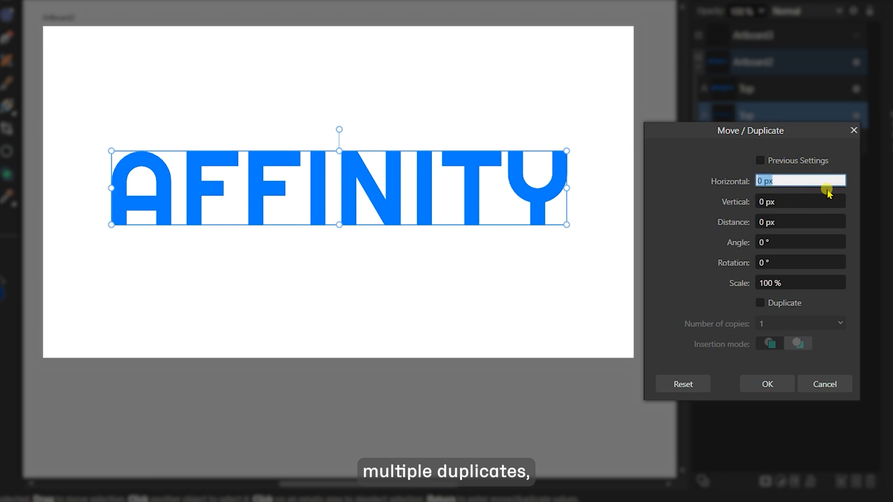
text(1)
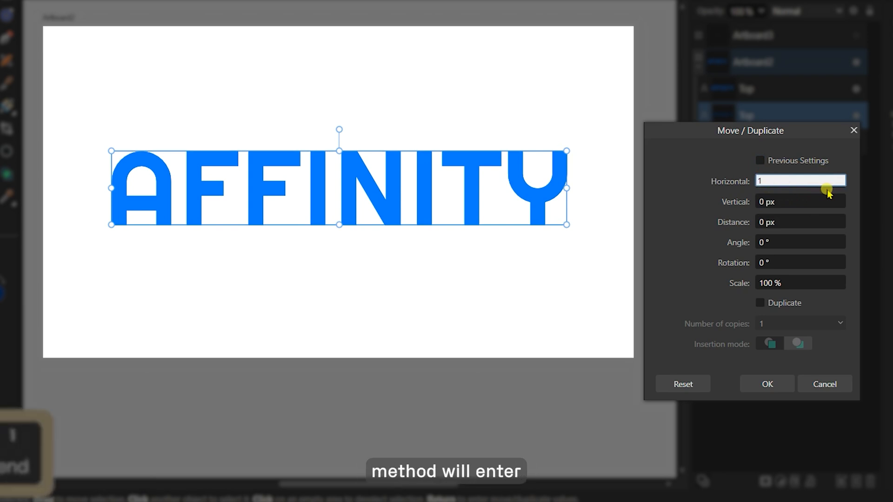
text(0 px)
click(799, 202)
text(20)
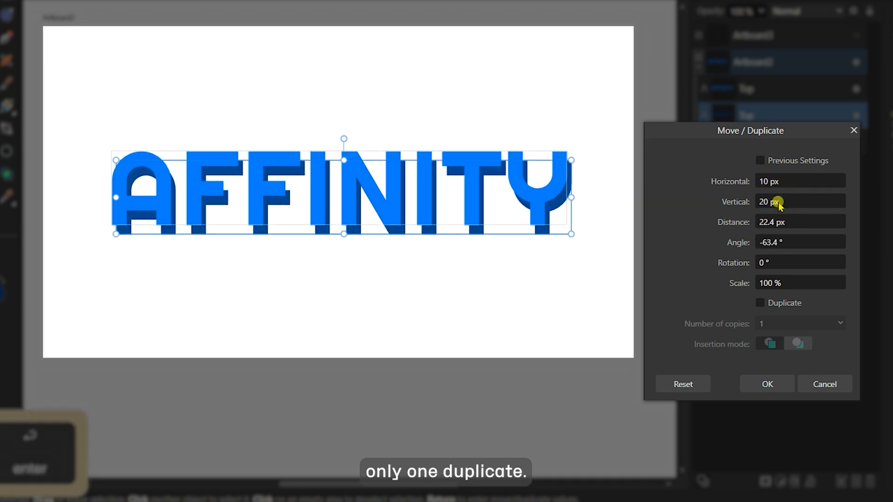
click(767, 384)
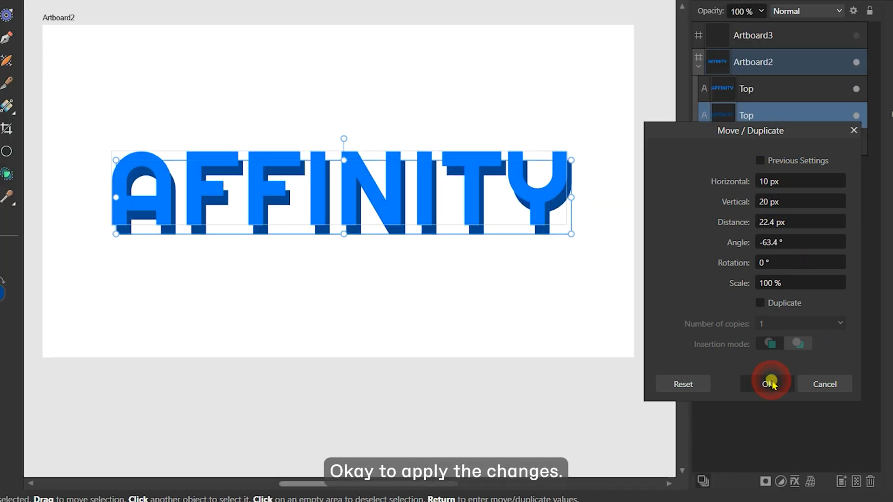
click(768, 383)
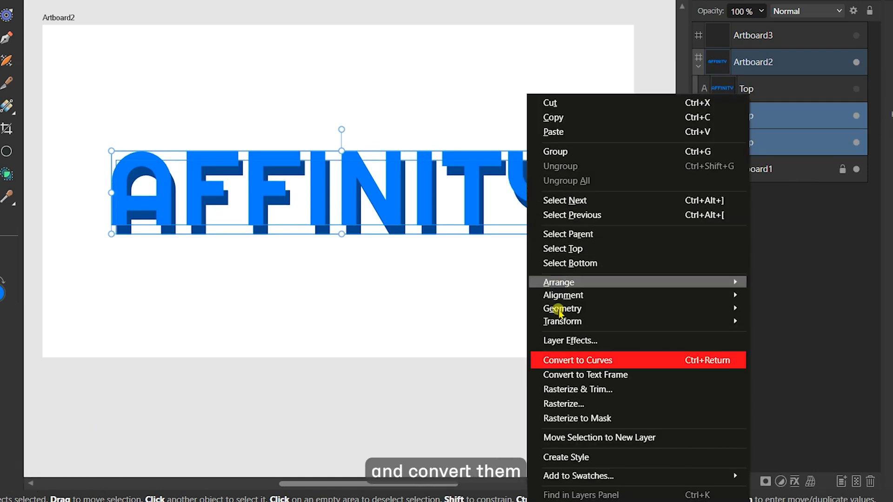
Convert both text copies to curves and rename them Top curve and Bottom Curve.
click(576, 360)
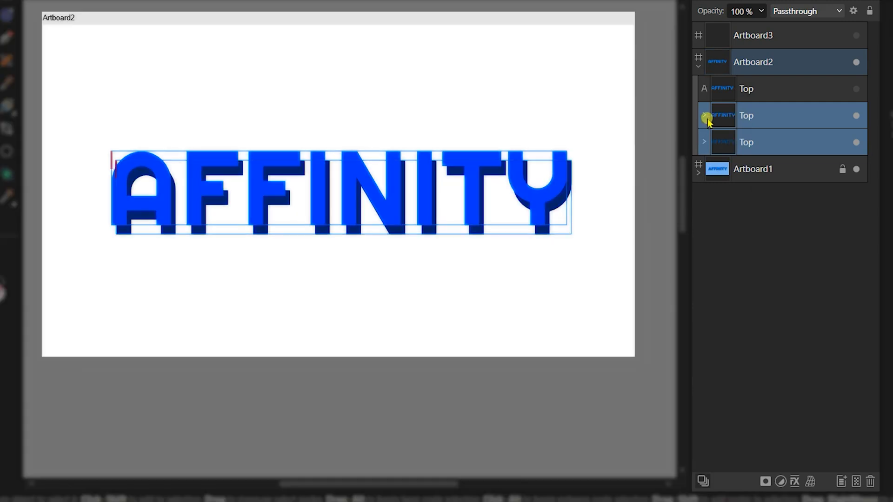
click(703, 116)
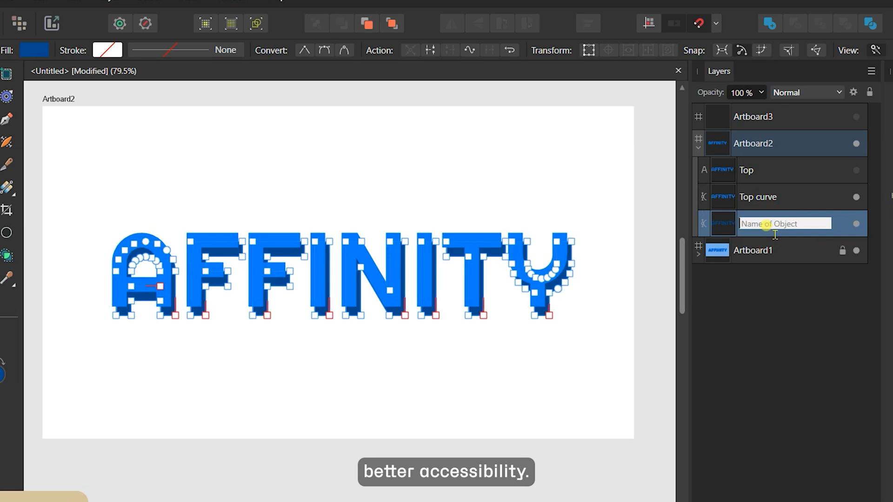
text(Bottom Curve)
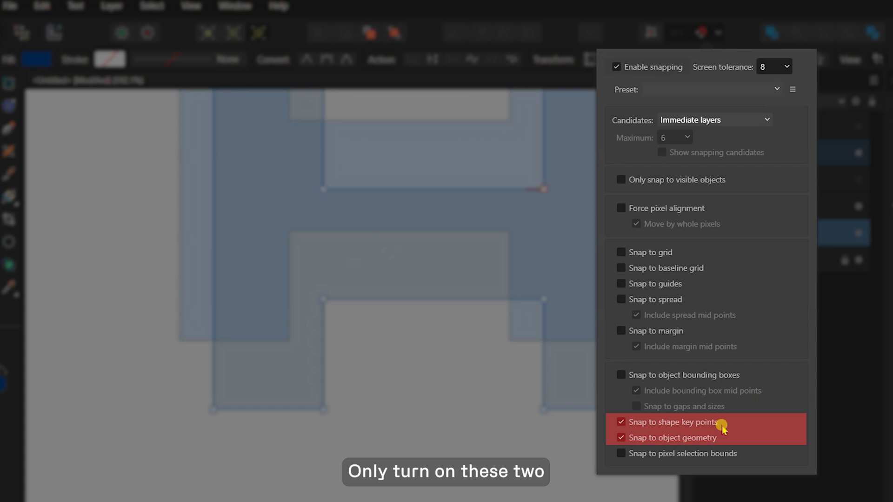
mouse_move(643, 424)
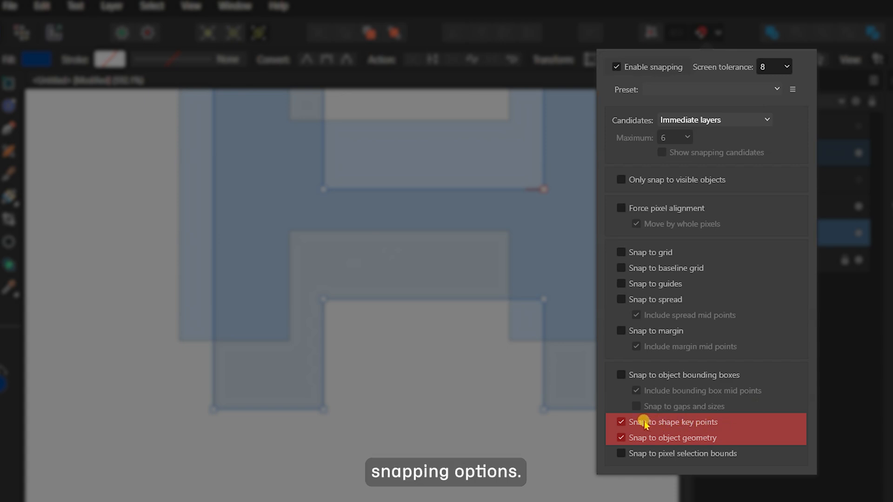
mouse_move(797, 112)
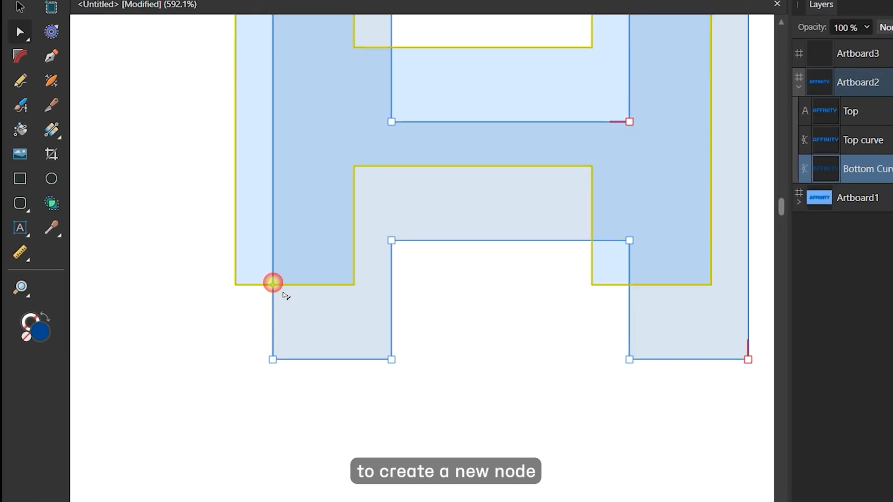
Add nodes to the Bottom Curve letters and snap them to the top letters' corners for solid sides.
drag(272, 282, 241, 285)
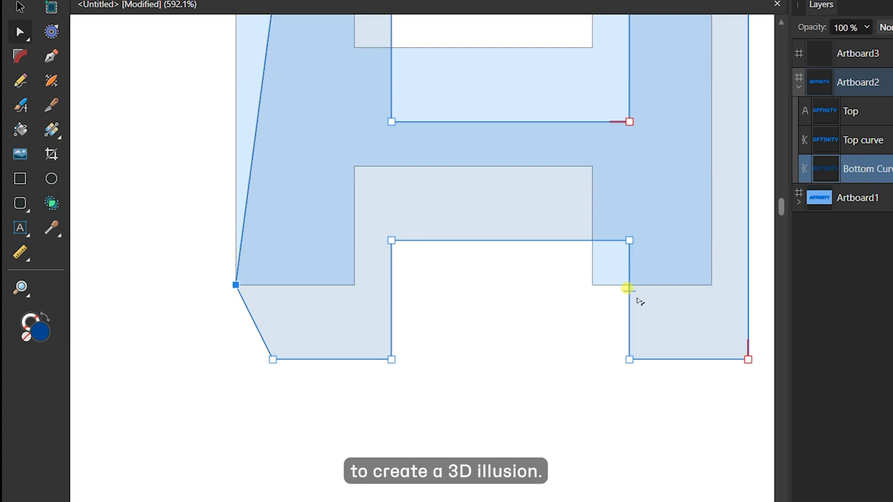
click(625, 287)
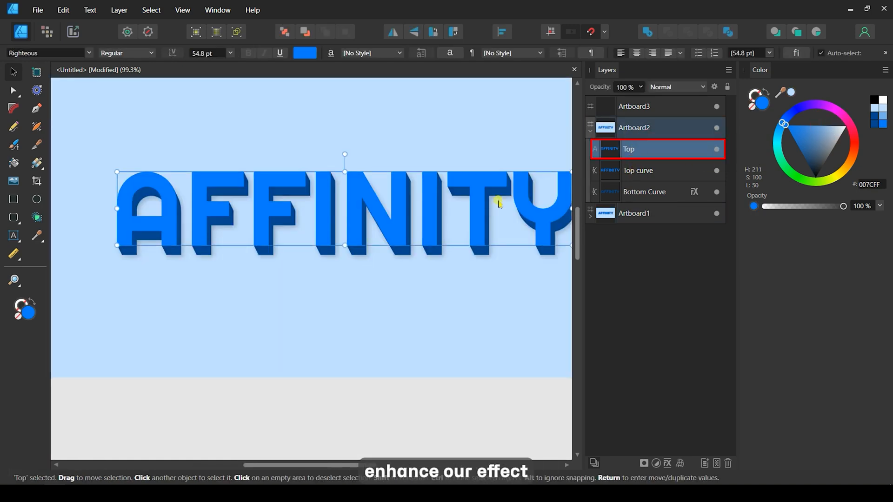
Move the Top text layer down so it sits below Top curve and above Bottom Curve.
click(812, 143)
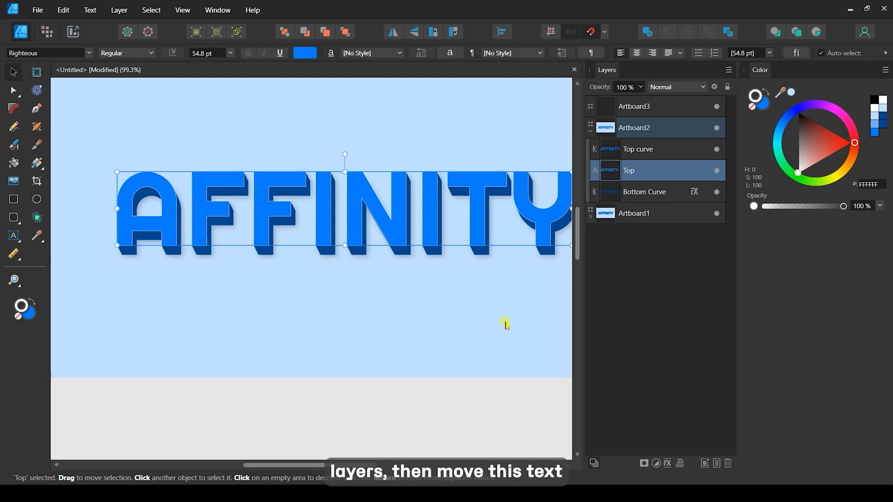
key(Down)
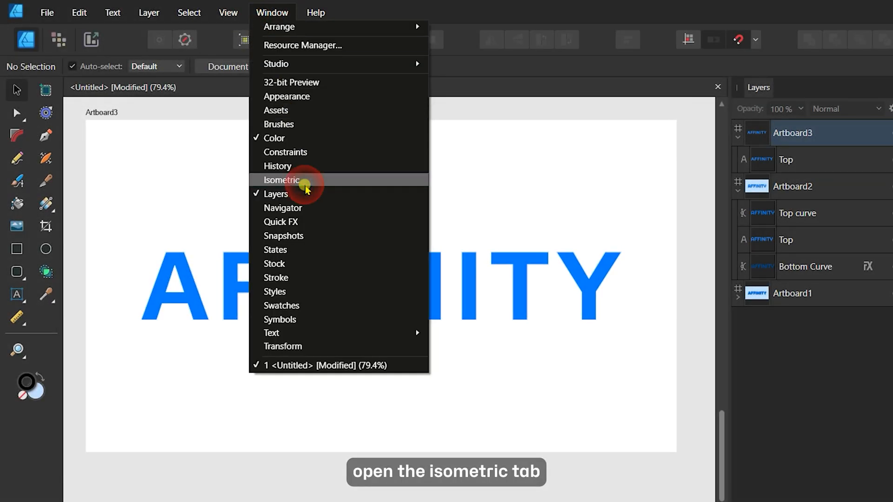
Apply the 64x32 Pixel Isometric (with Planes) grid preset via the Isometric panel's grid settings.
click(280, 179)
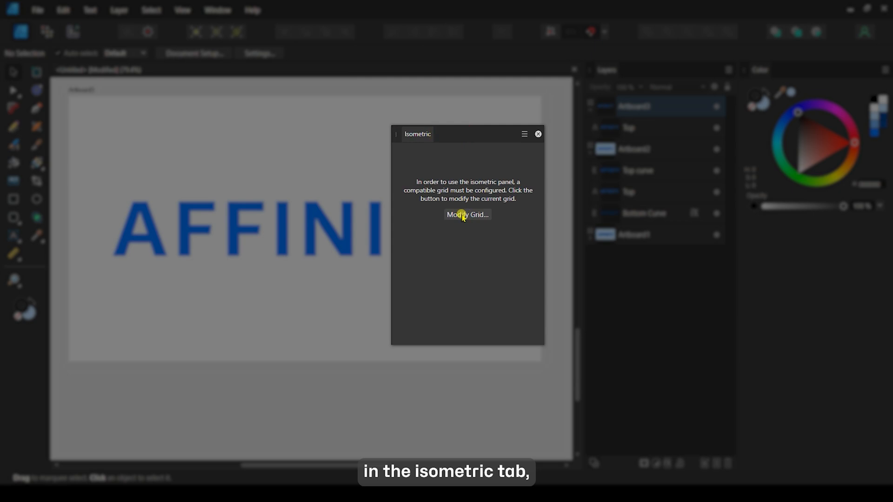
click(466, 215)
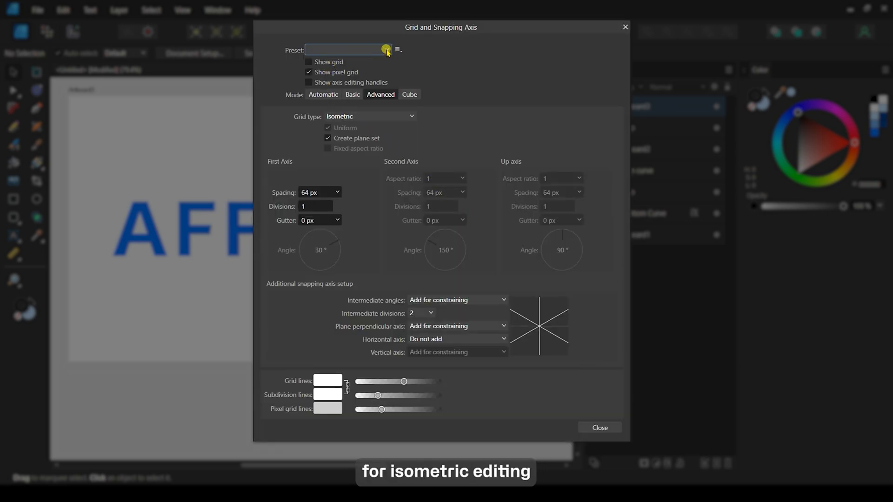
click(386, 50)
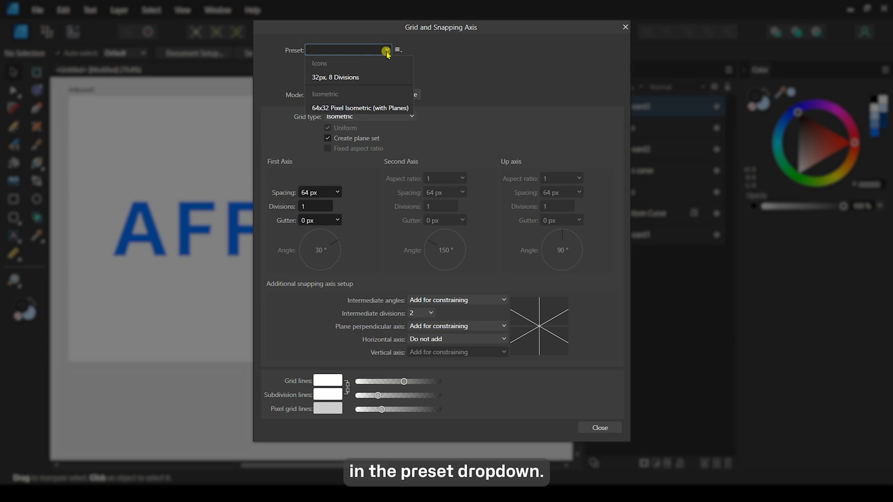
click(359, 107)
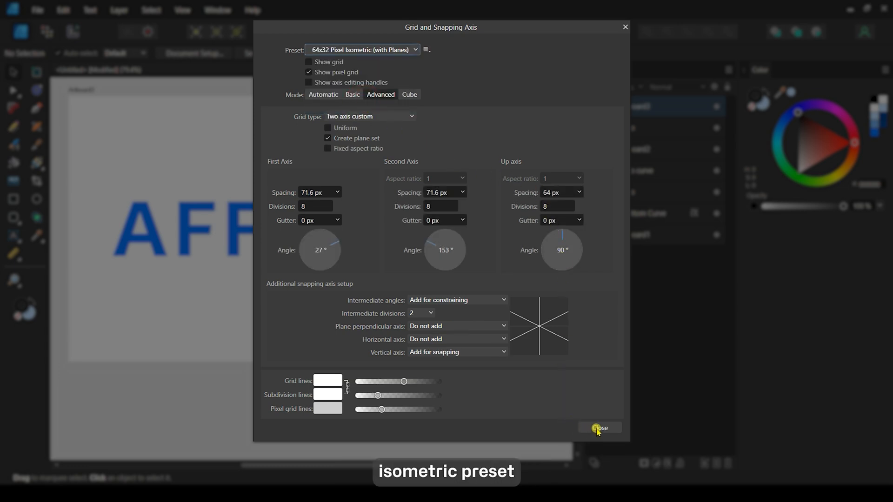
click(598, 428)
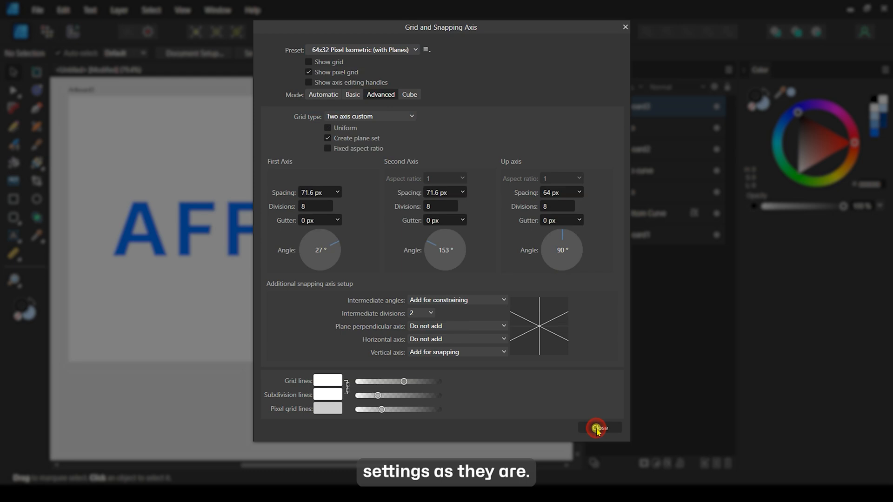
click(597, 428)
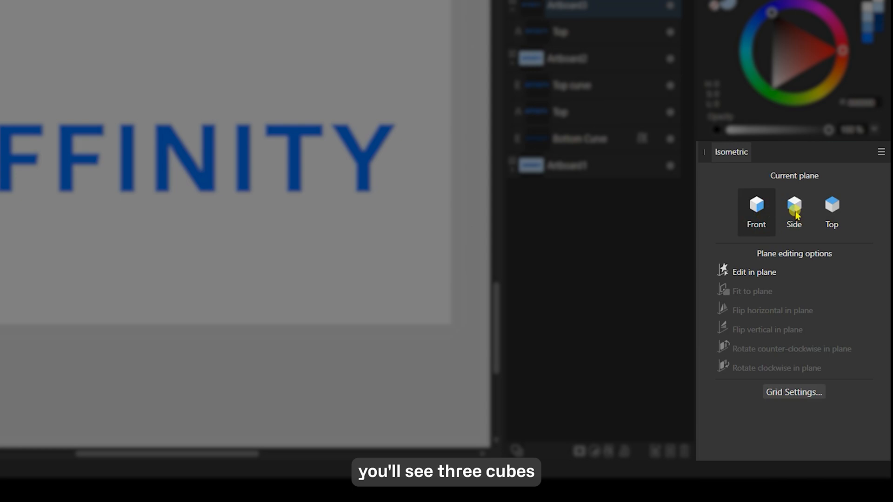
Fit the AFFINITY text to the isometric Top plane and align it to the artboard.
click(831, 212)
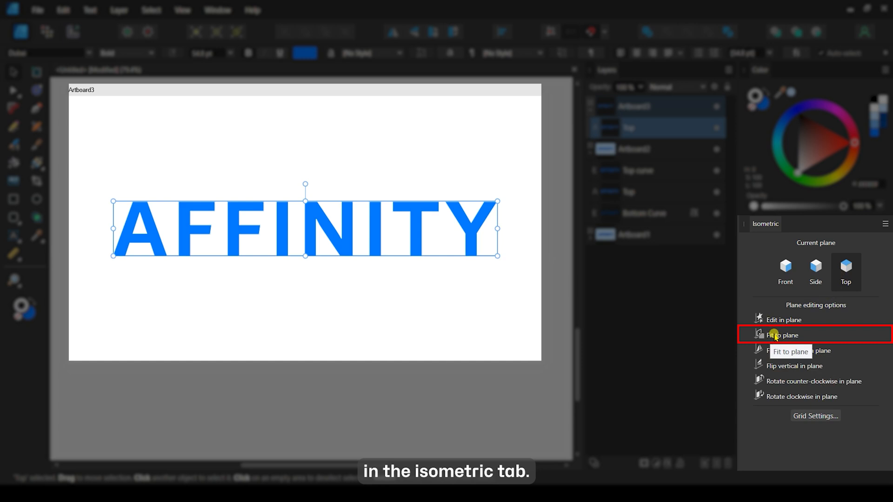
click(780, 334)
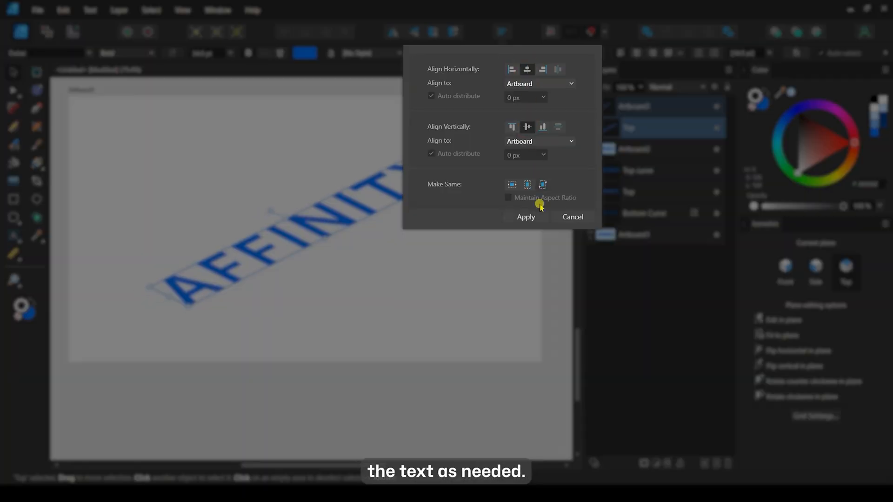
click(525, 216)
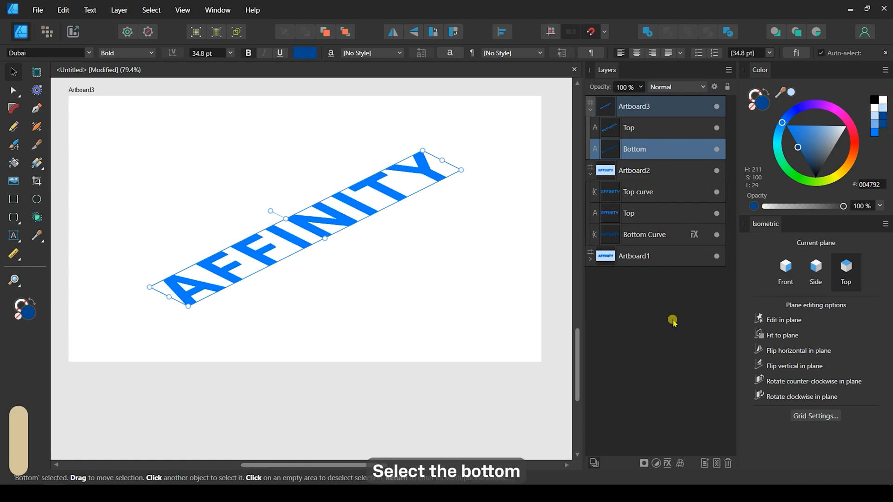
Confirm the Bottom copy's #004792 fill and bring up the Move/Duplicate values.
key(return)
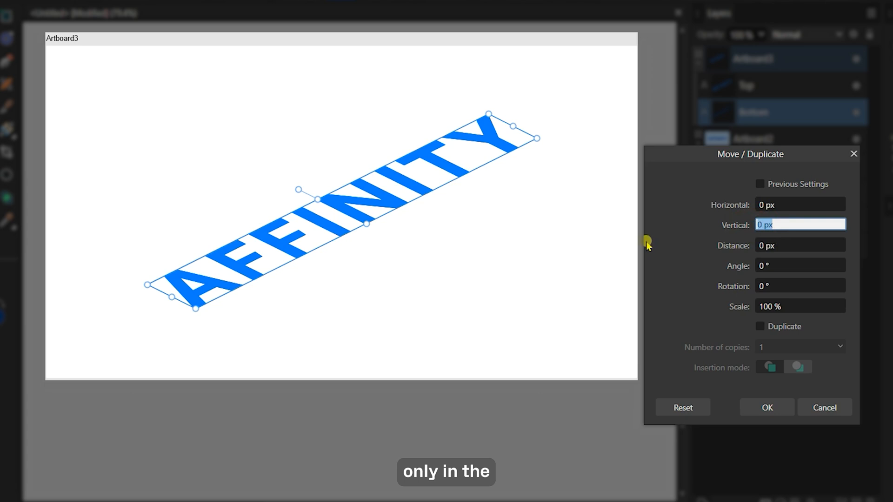
Make 10 duplicates of Bottom offset 2 px vertically, inserted below the original.
text(2)
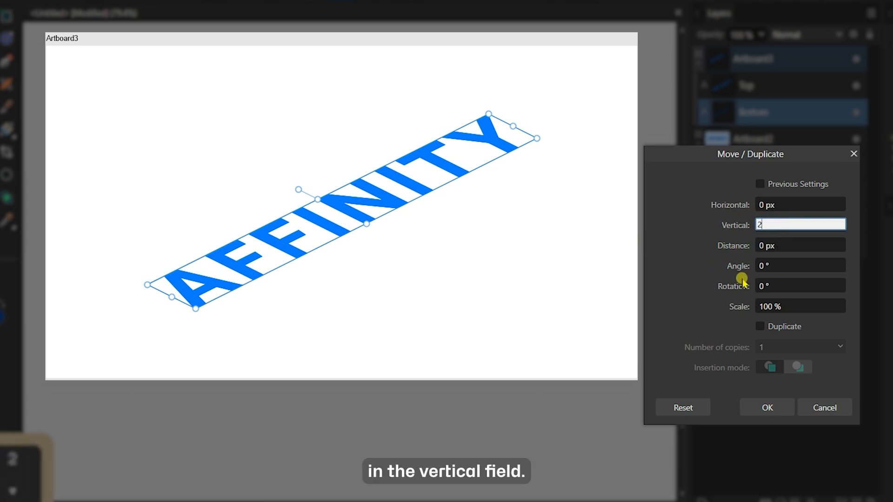
click(760, 325)
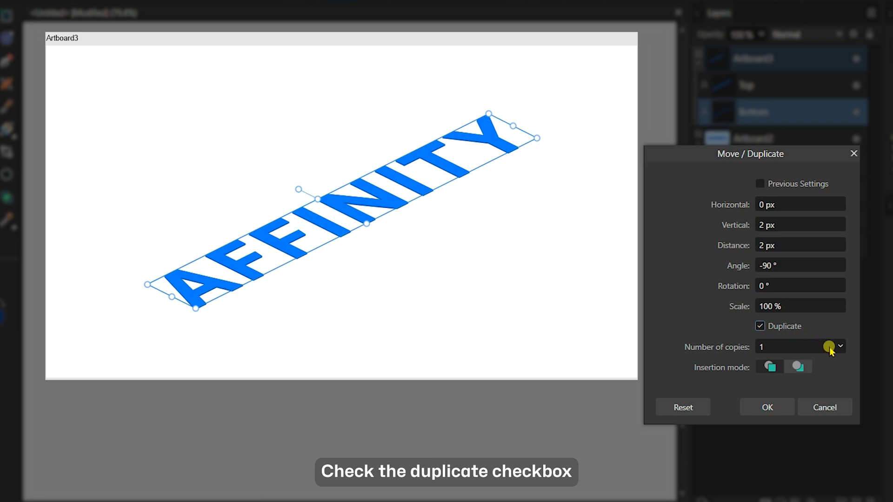
click(794, 346)
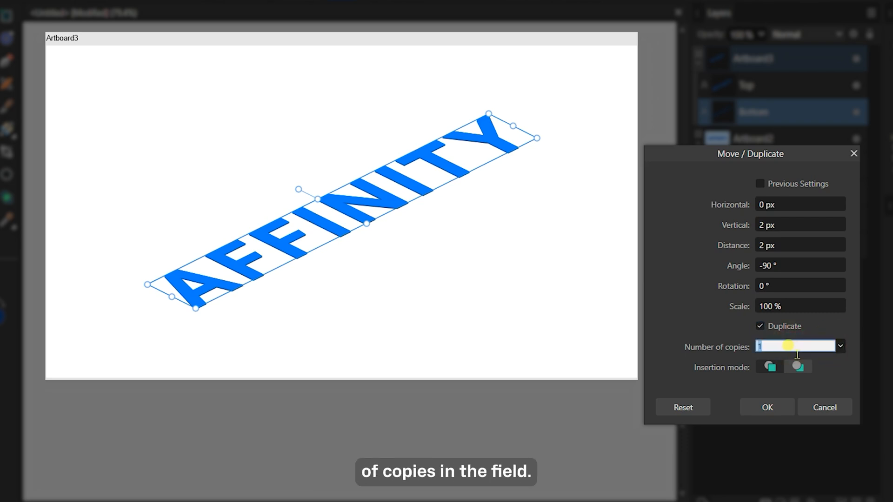
text(10)
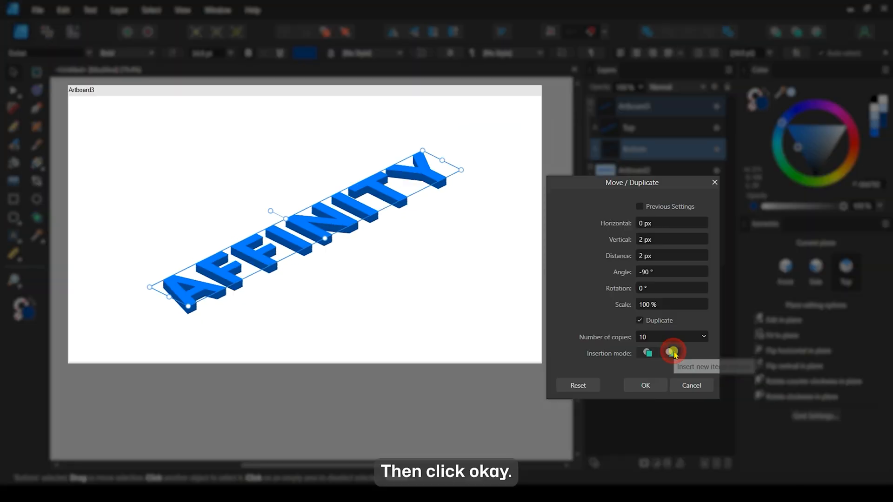
click(644, 385)
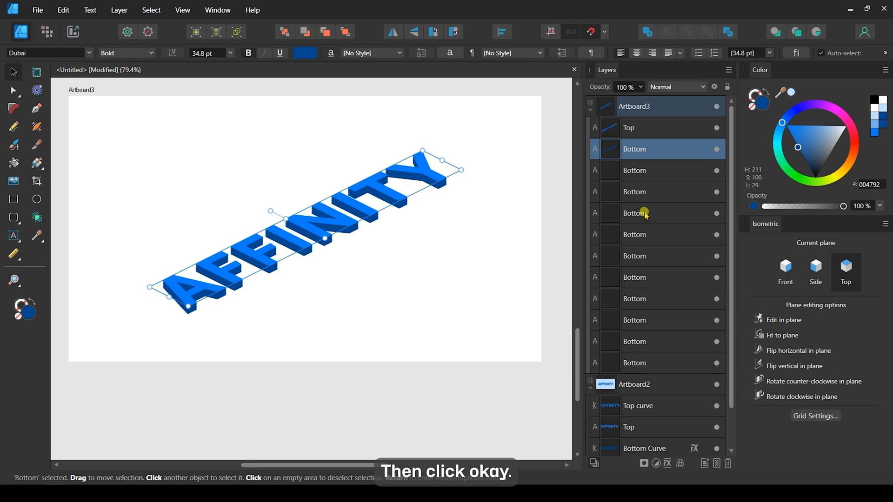